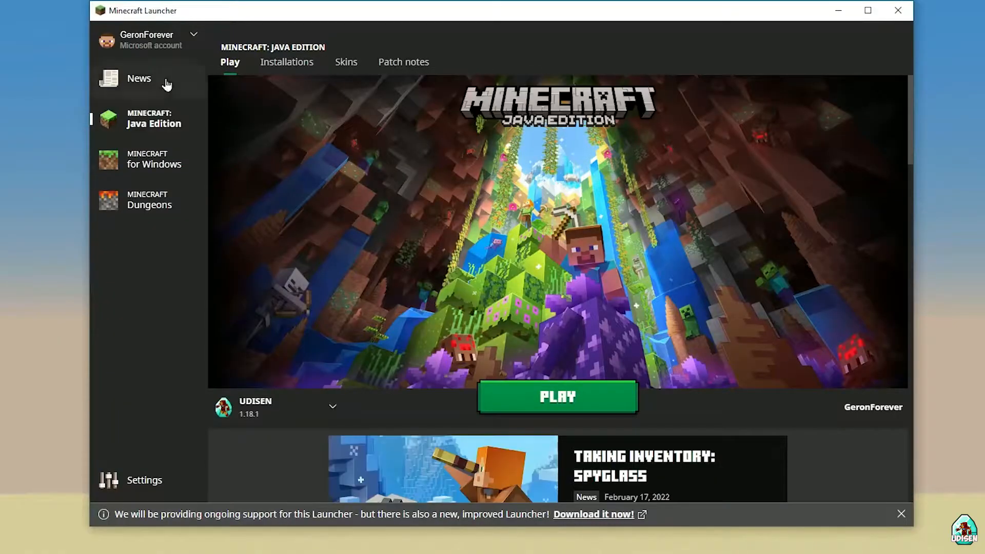
Show the Java Edition Installations list with its three existing 1.18.1 profiles
{"action": "left_click", "coordinate": [139, 78]}
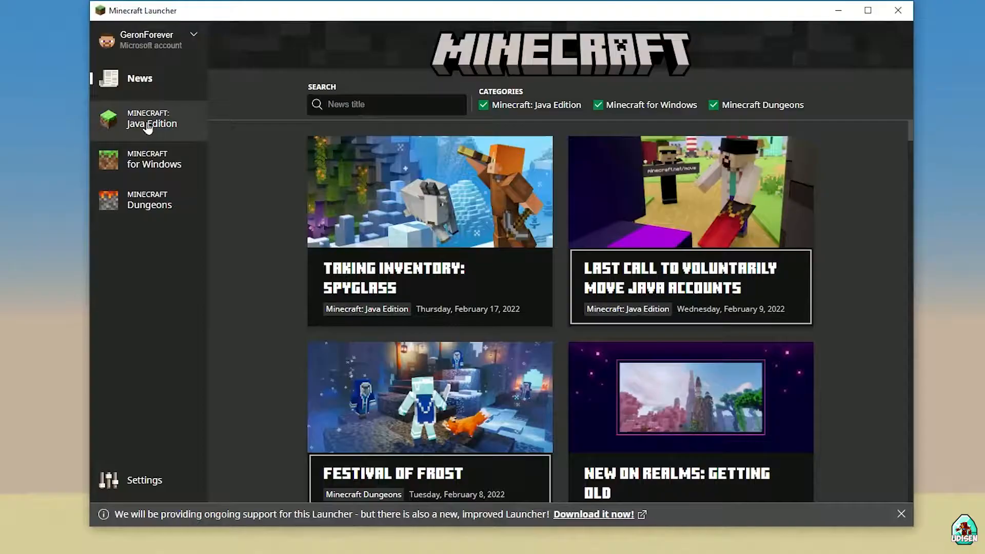
{"action": "left_click", "coordinate": [152, 119]}
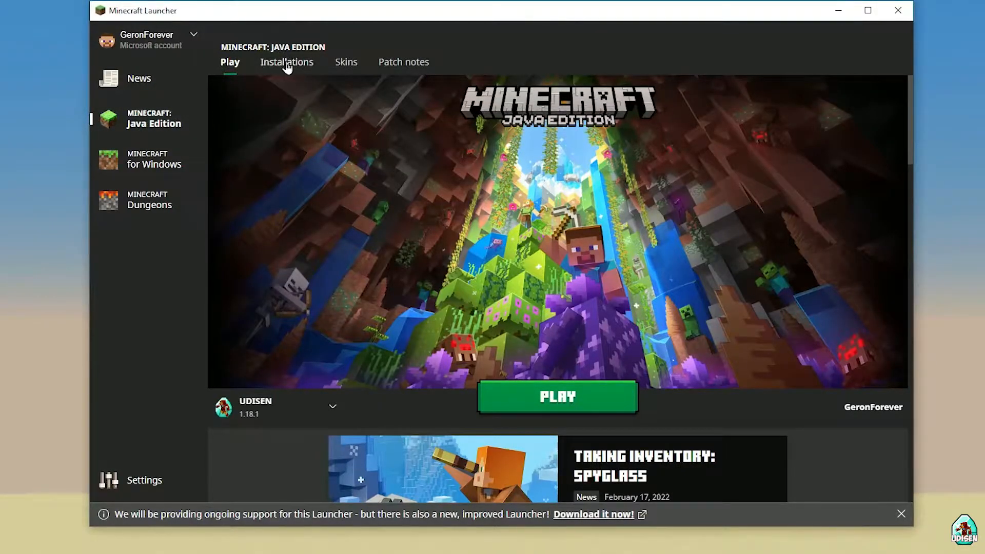
{"action": "left_click", "coordinate": [287, 61]}
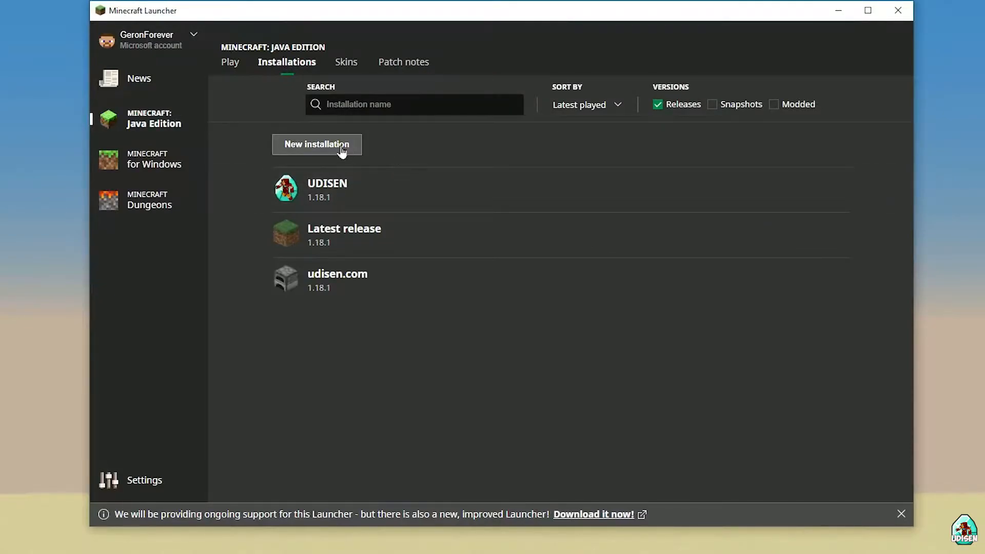
Create a new installation named UDISEN.COM with version release 1.18.1 selected
{"action": "left_click", "coordinate": [317, 145]}
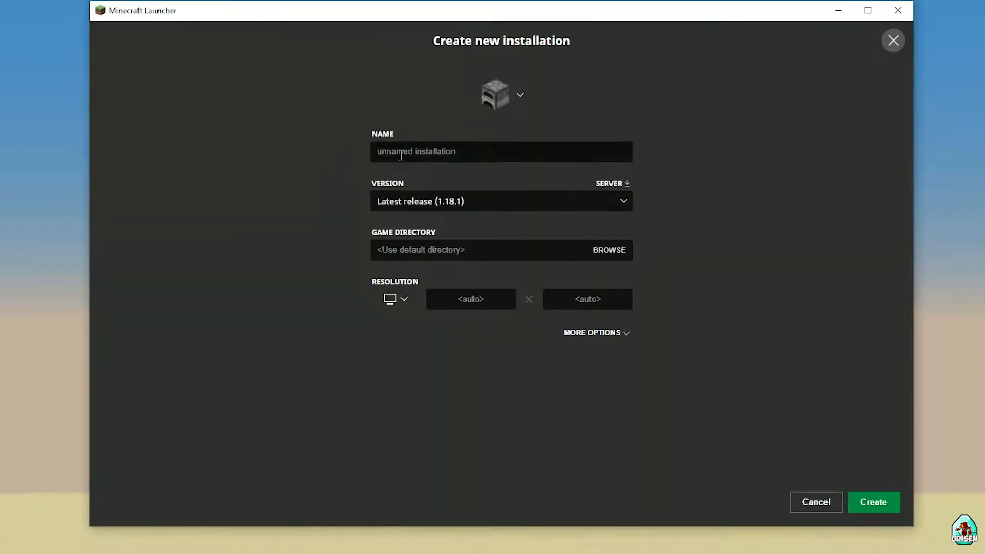
{"action": "type", "text": "UDISEN.COM"}
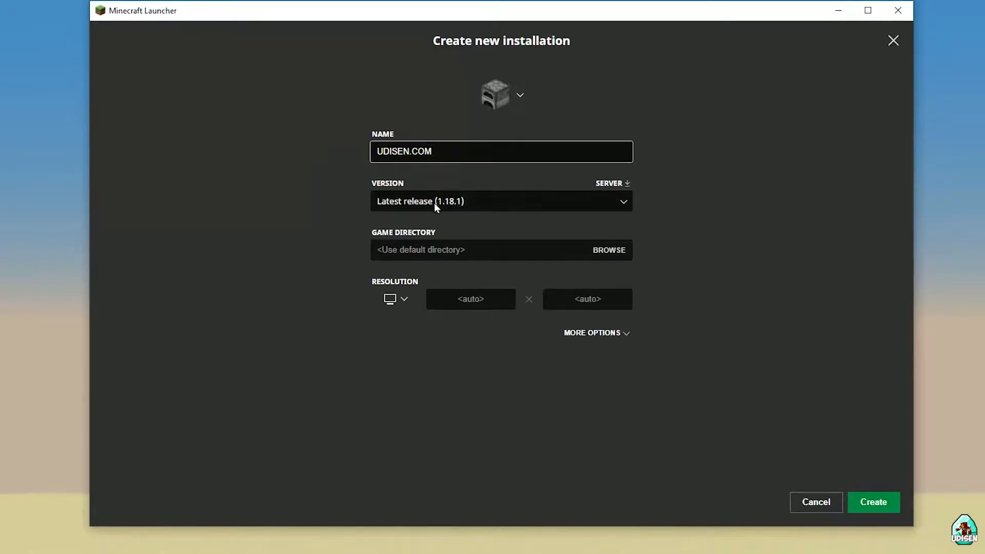
{"action": "left_click", "coordinate": [500, 201]}
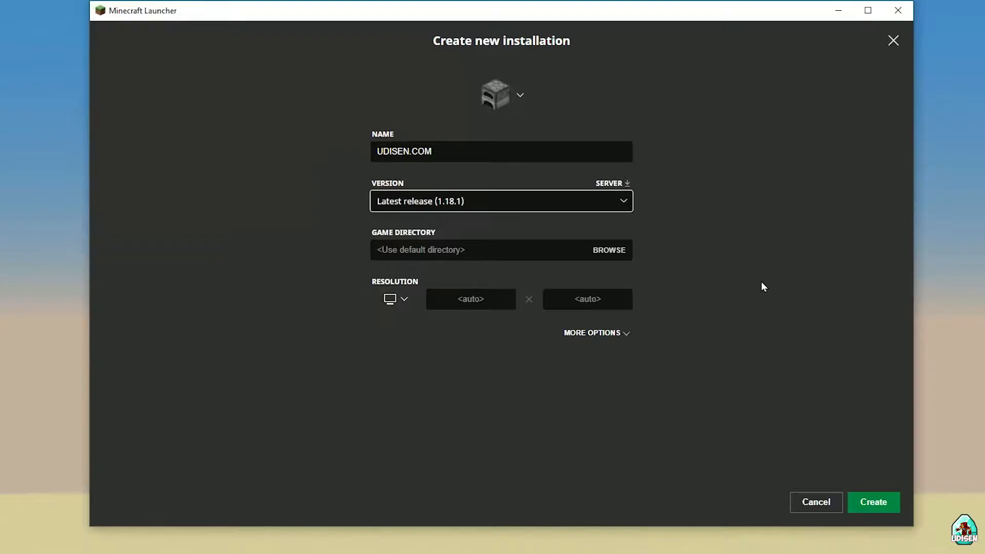
{"action": "mouse_move", "coordinate": [468, 209]}
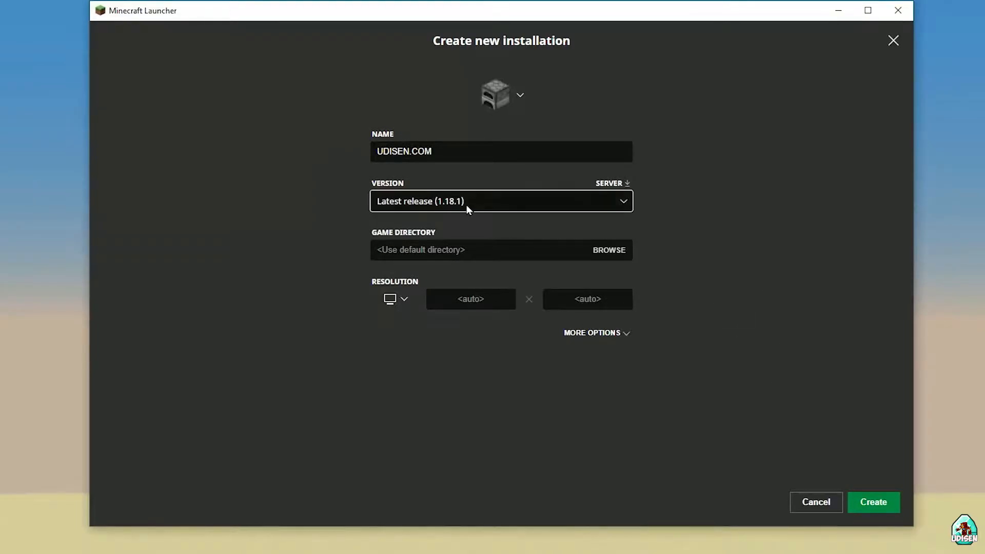
{"action": "left_click", "coordinate": [500, 201]}
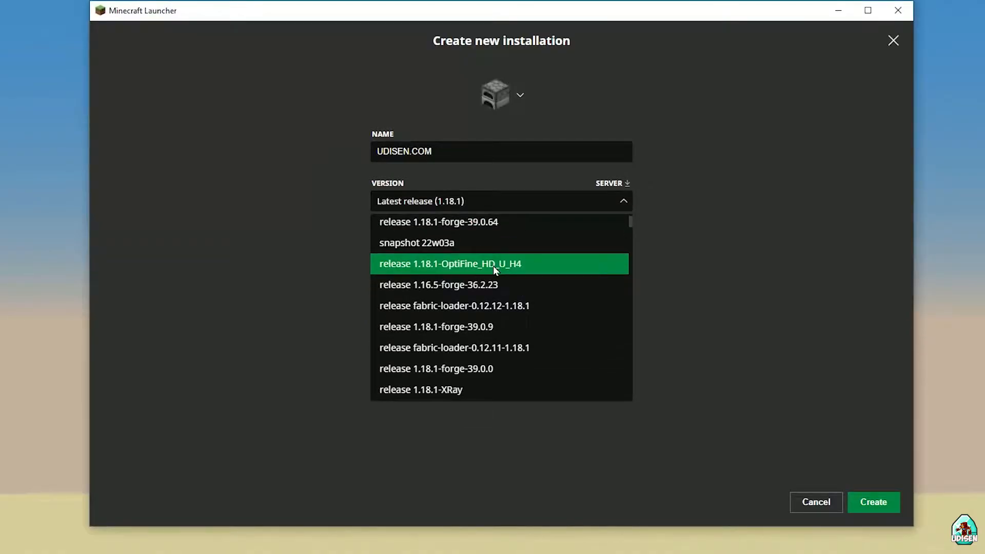
{"action": "left_click", "coordinate": [499, 201]}
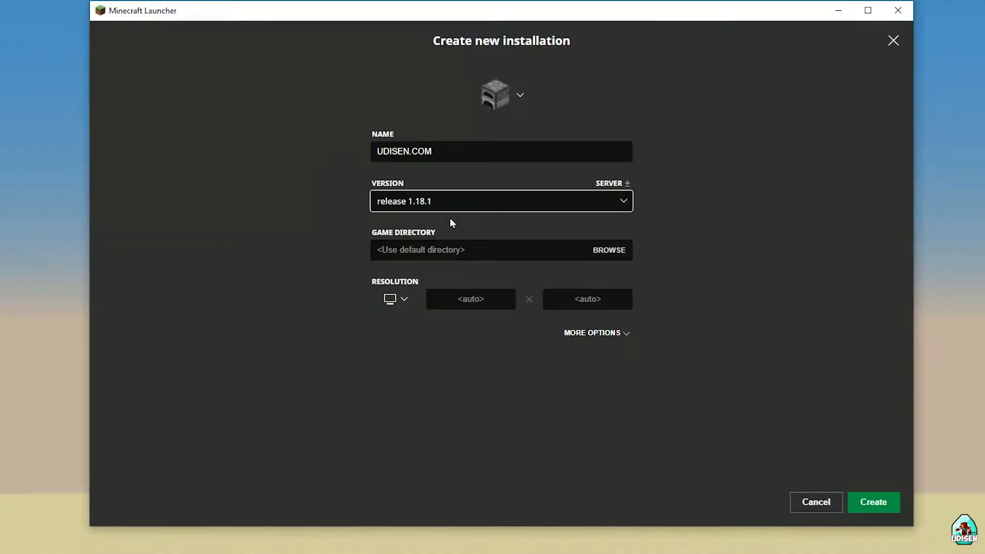
{"action": "left_click", "coordinate": [500, 201]}
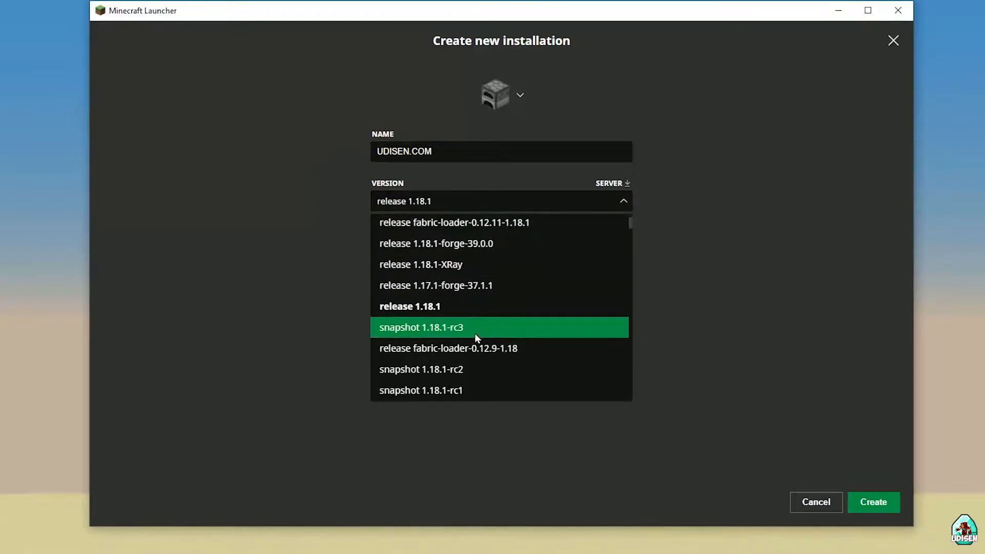
{"action": "scroll", "scroll_direction": "down", "scroll_amount": 3}
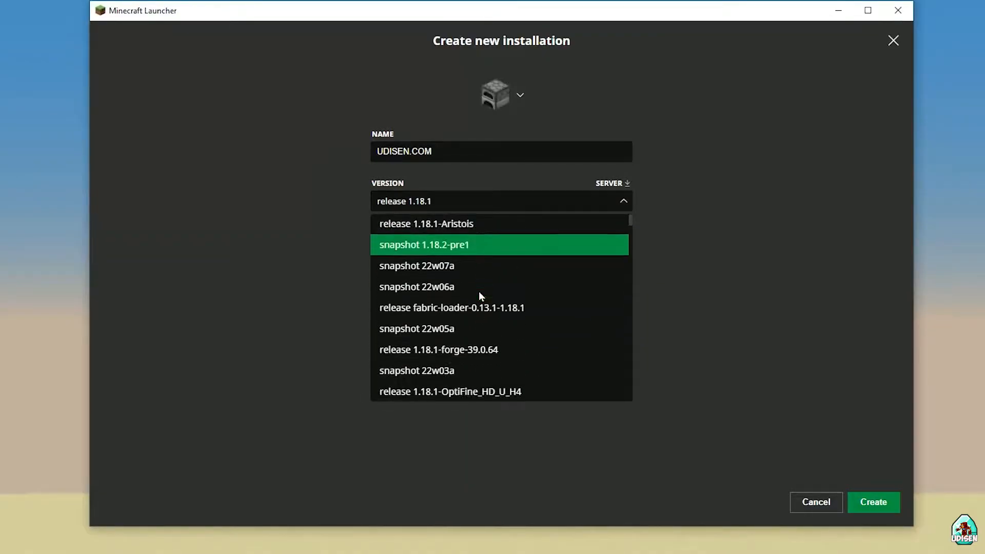
{"action": "scroll", "scroll_direction": "down", "scroll_amount": 3}
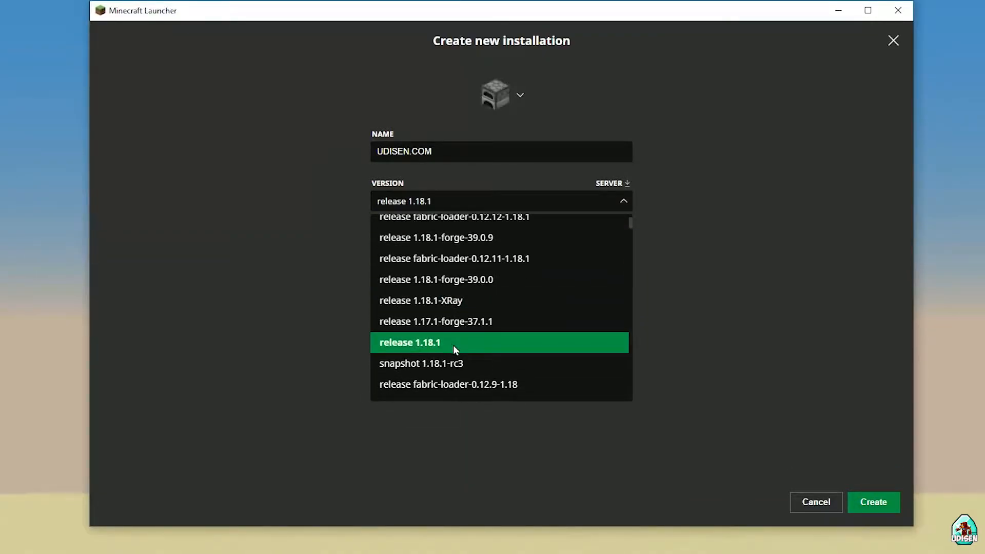
{"action": "left_click", "coordinate": [409, 343]}
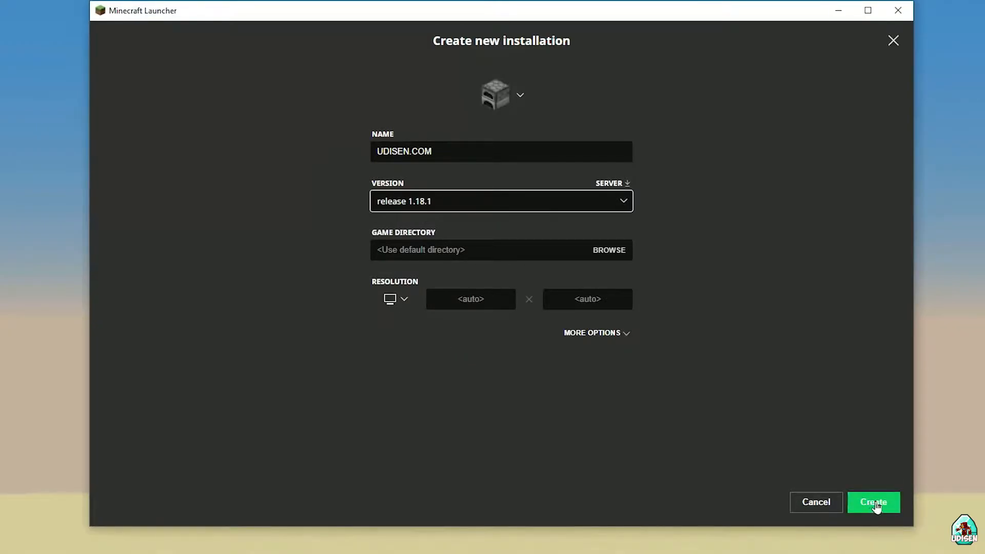
Save the UDISEN.COM installation and launch Minecraft 1.18.1 from the list
{"action": "left_click", "coordinate": [872, 501]}
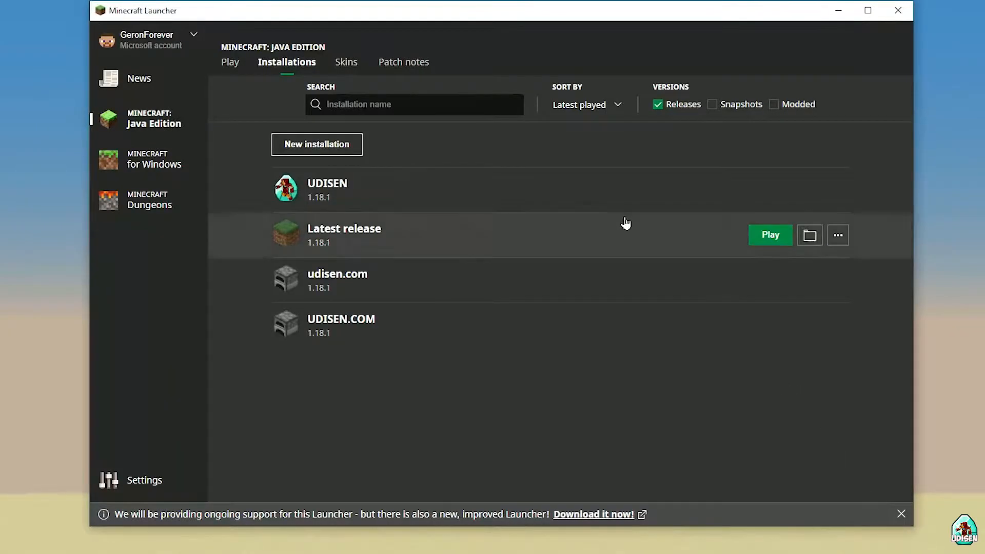
{"action": "mouse_move", "coordinate": [790, 331]}
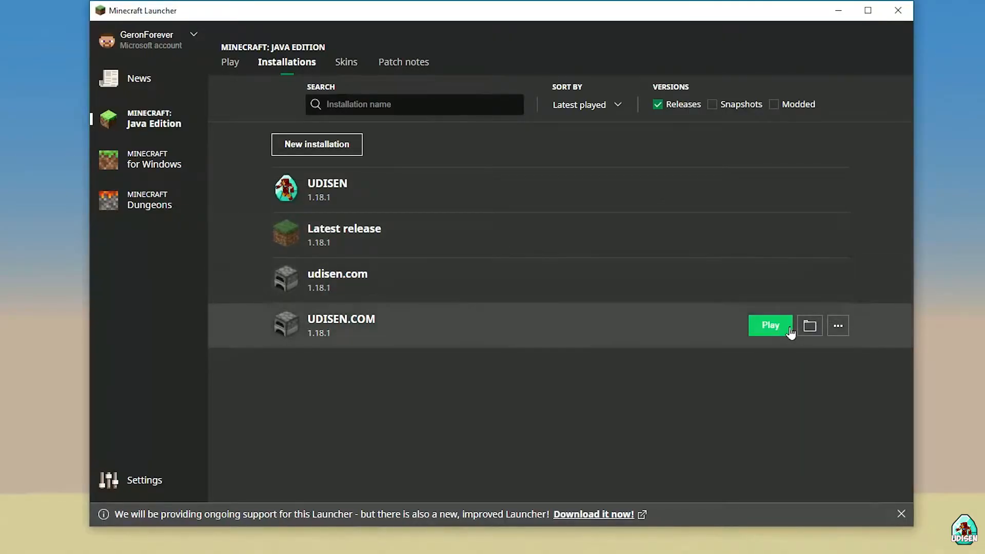
{"action": "mouse_move", "coordinate": [838, 280]}
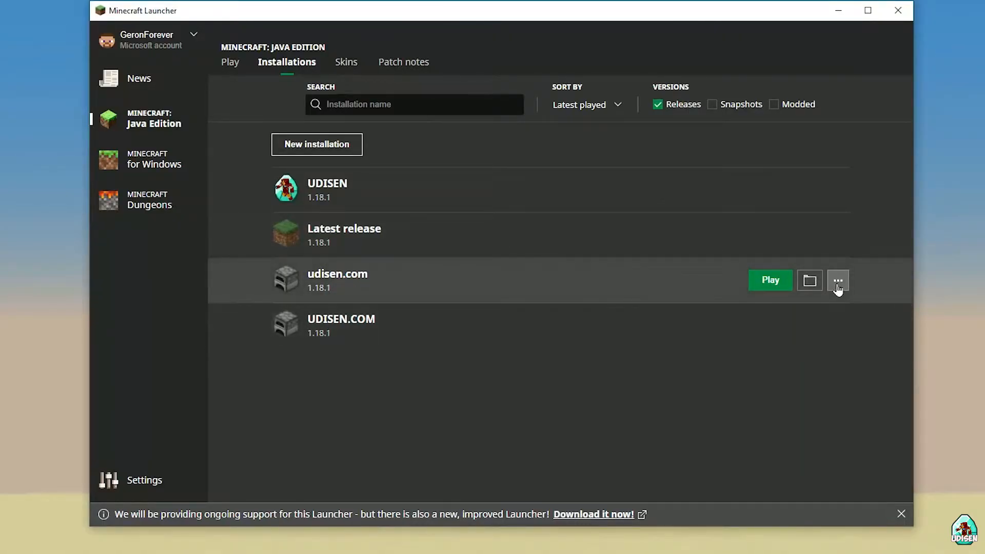
{"action": "mouse_move", "coordinate": [352, 323]}
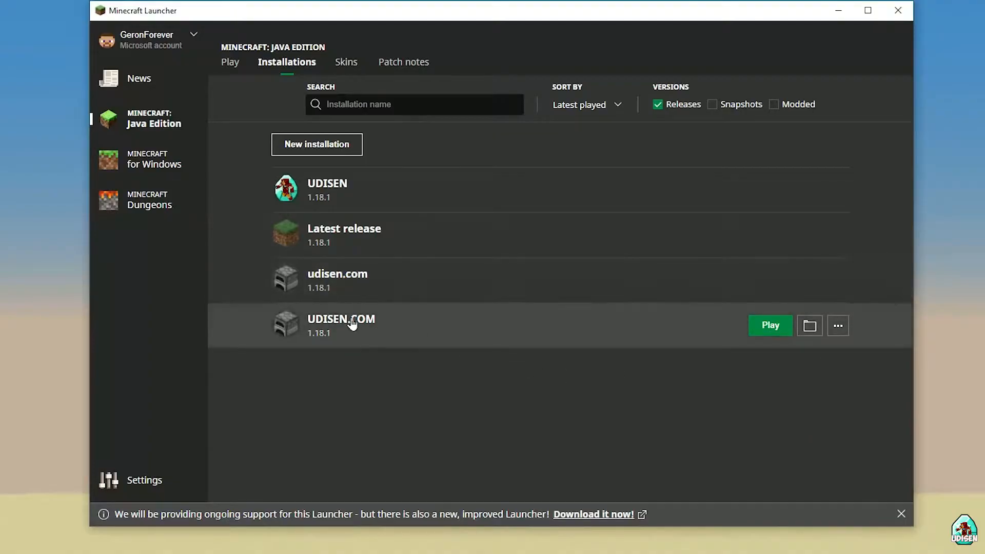
{"action": "mouse_move", "coordinate": [595, 287]}
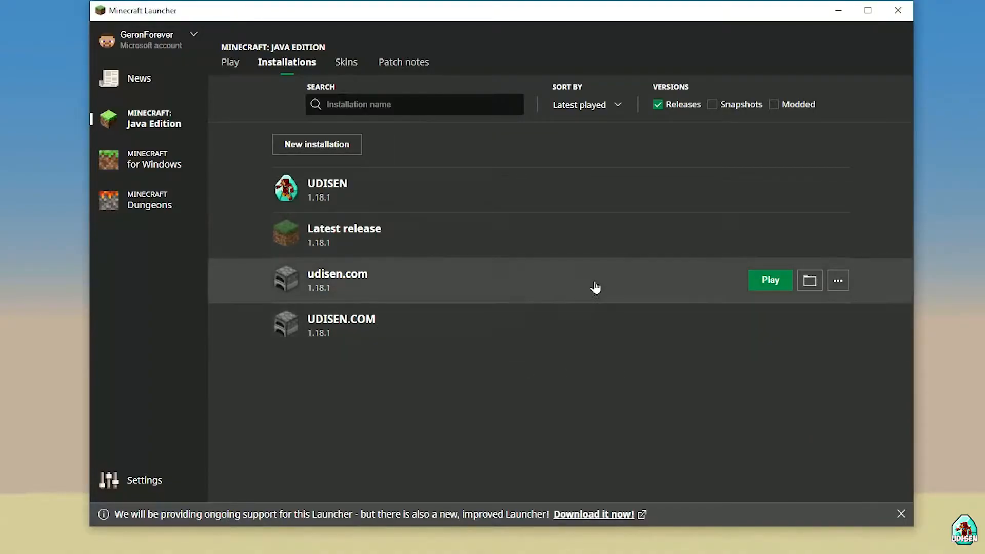
{"action": "left_click", "coordinate": [769, 279]}
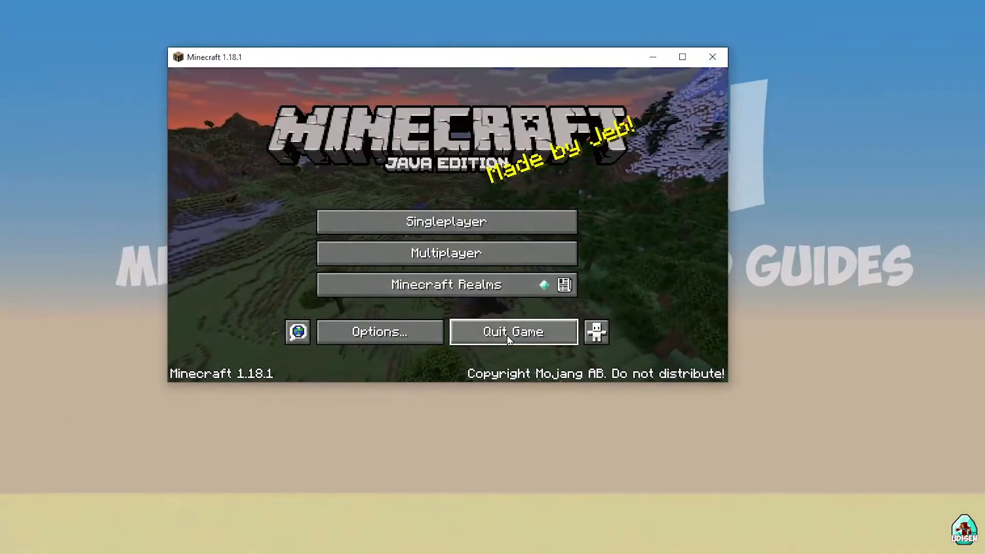
{"action": "mouse_move", "coordinate": [446, 221]}
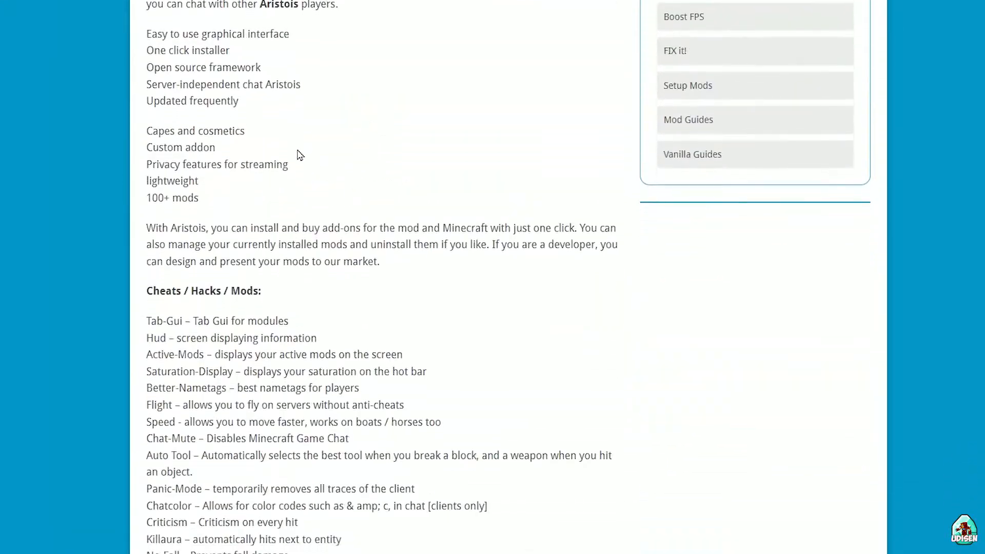
Scroll the Aristois page down to the 1.17.1 / 1.18.1 Aristois-Latest.jar download link
{"action": "scroll", "scroll_direction": "down", "scroll_amount": 3}
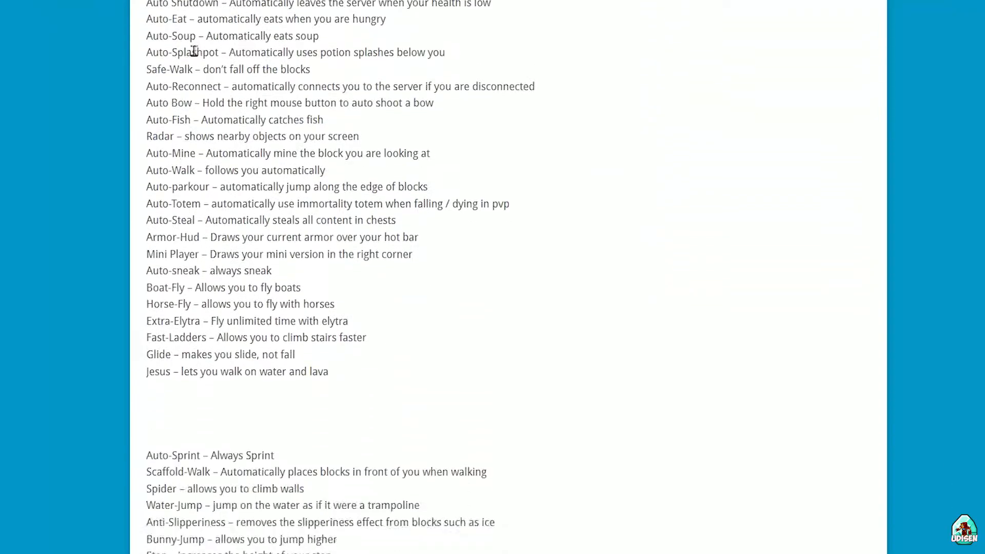
{"action": "scroll", "scroll_direction": "down", "scroll_amount": 3}
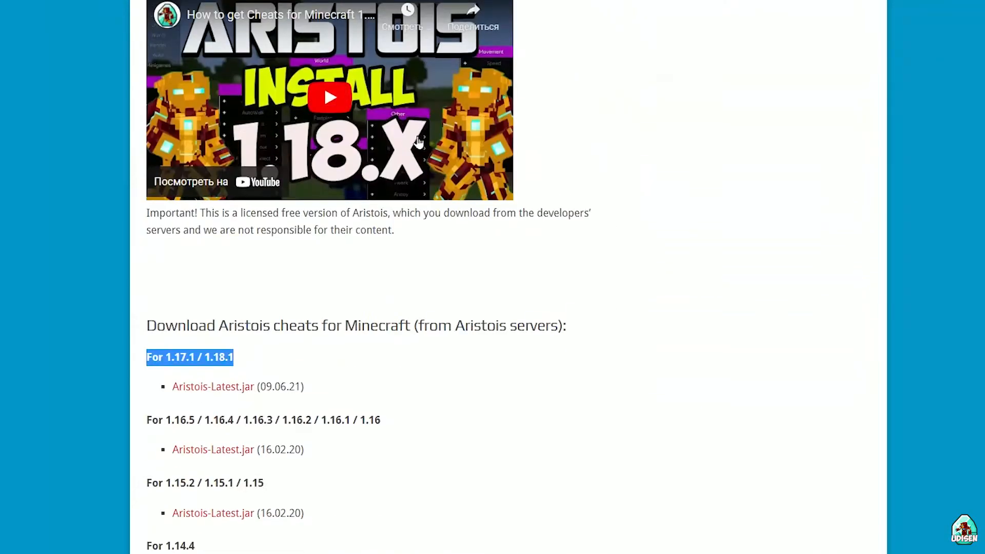
{"action": "scroll", "scroll_direction": "down", "scroll_amount": 3}
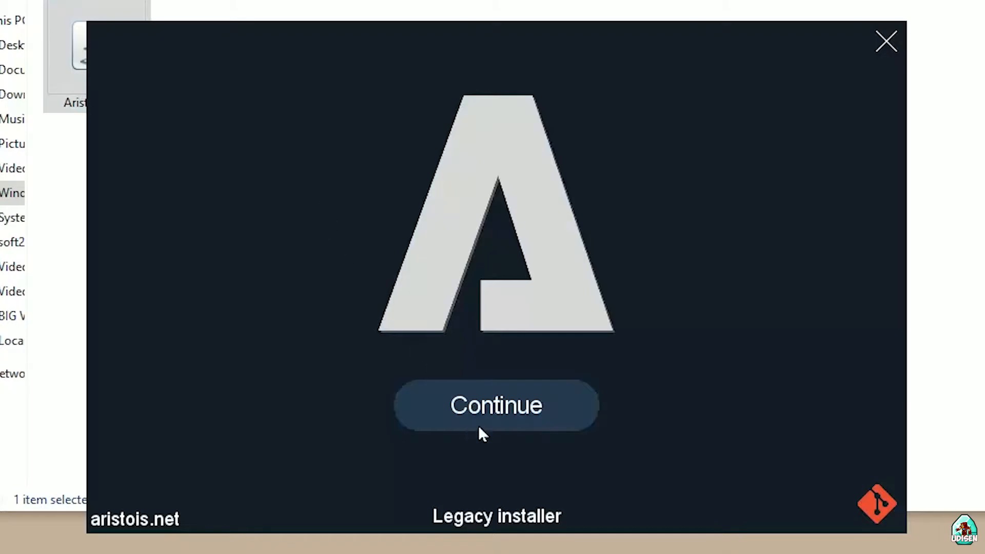
Continue past the welcome screen and select Minecraft 1.18.1 for Aristois
{"action": "left_click", "coordinate": [496, 405]}
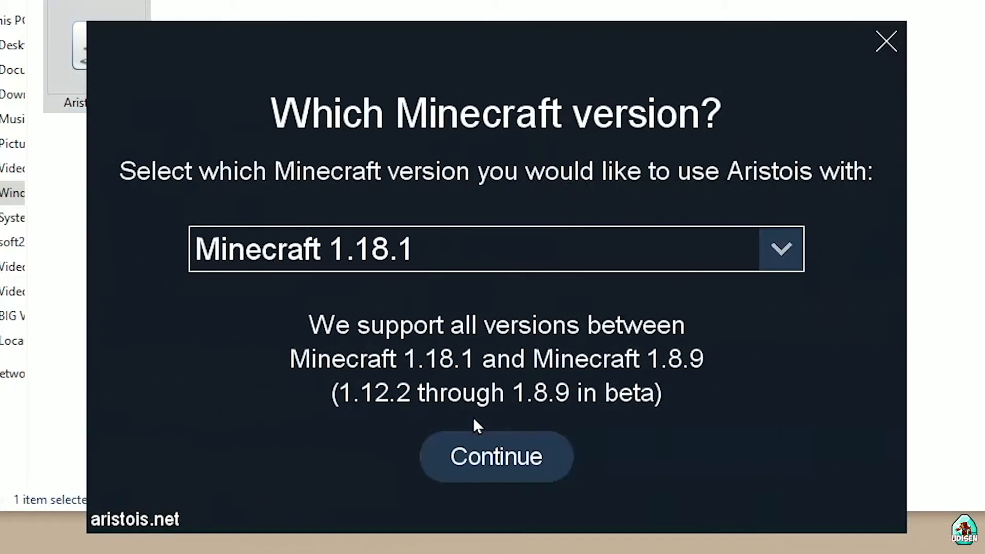
{"action": "left_click", "coordinate": [781, 247]}
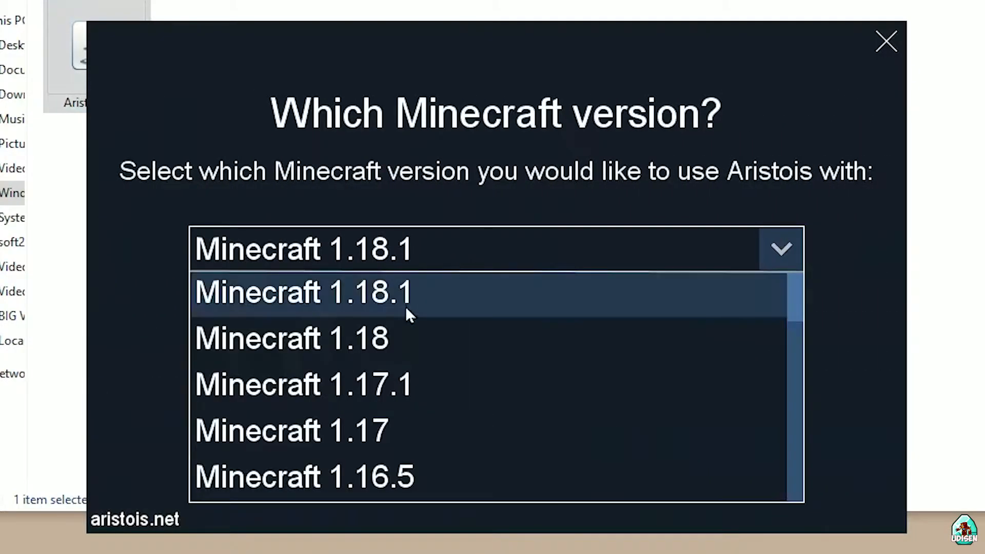
{"action": "left_click", "coordinate": [304, 293]}
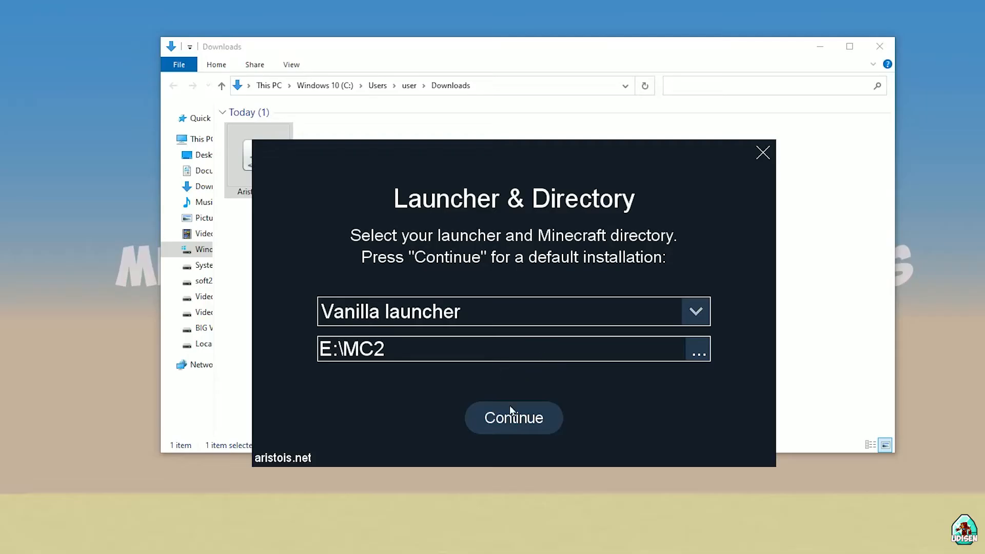
Accept the vanilla launcher directory, show modded installations, and launch the 1.18.1-Aristois profile
{"action": "left_click", "coordinate": [513, 418]}
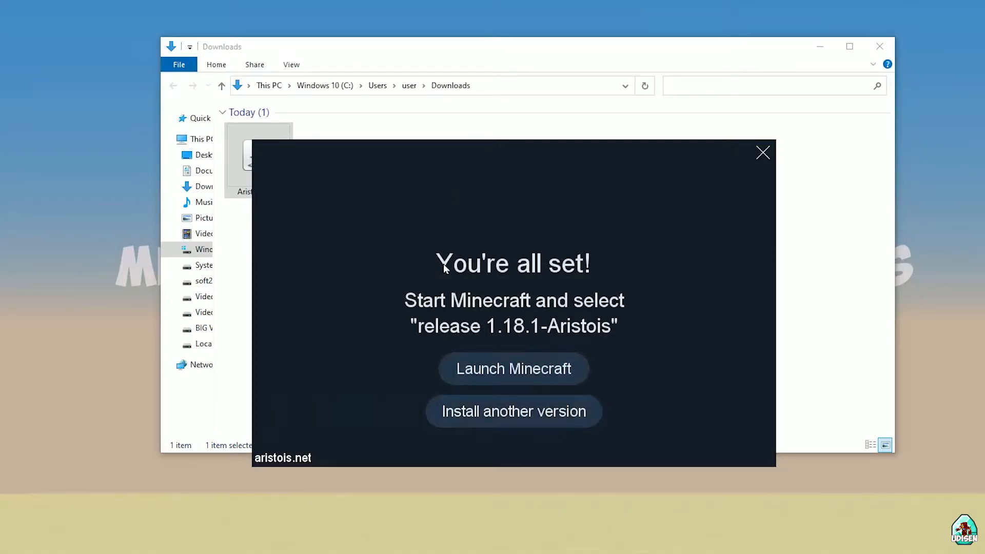
{"action": "mouse_move", "coordinate": [595, 369]}
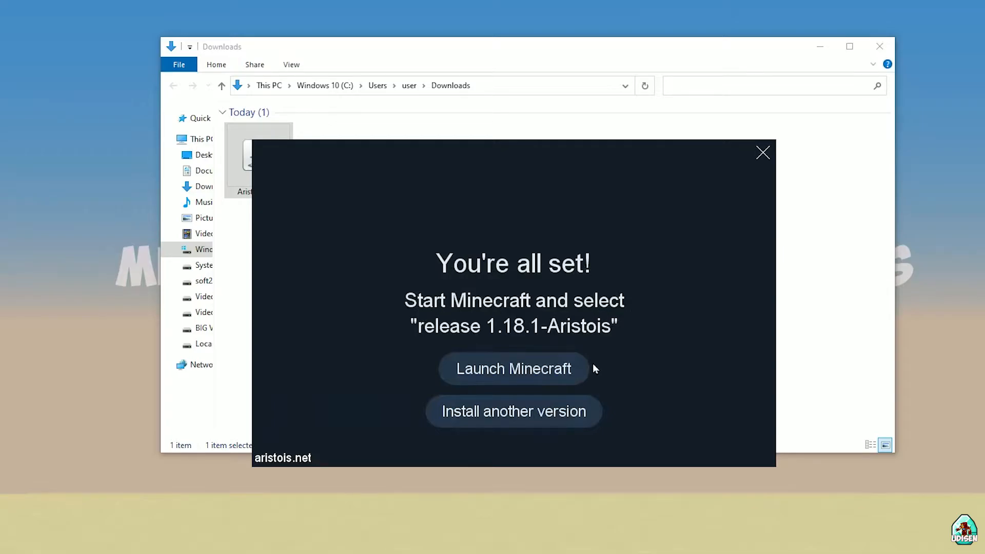
{"action": "left_click", "coordinate": [762, 152]}
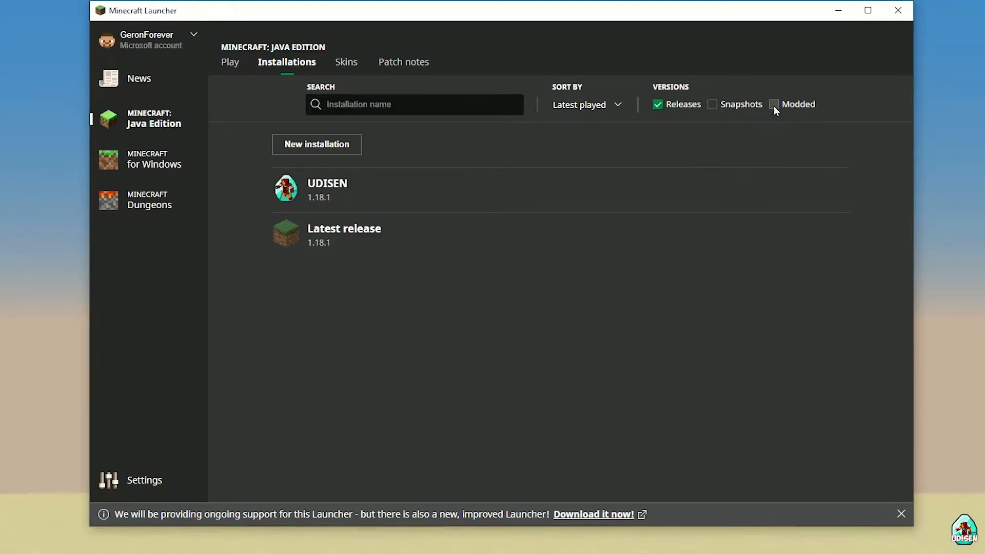
{"action": "left_click", "coordinate": [775, 105]}
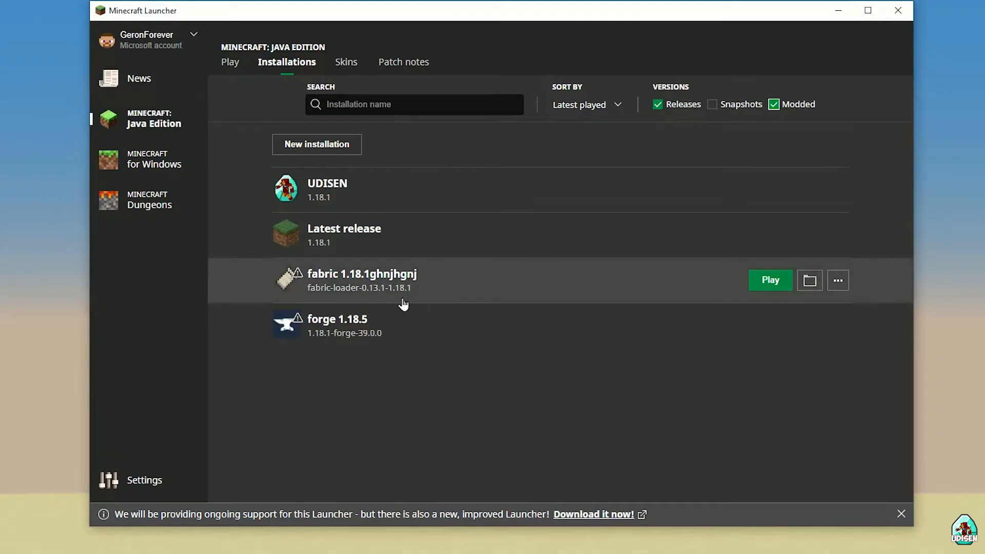
{"action": "left_click", "coordinate": [769, 280]}
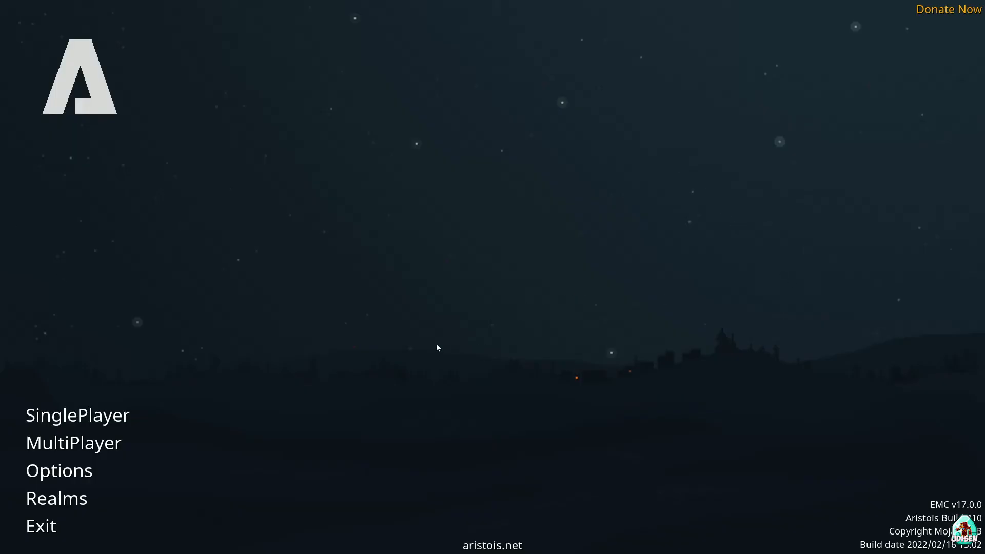
{"action": "mouse_move", "coordinate": [105, 176]}
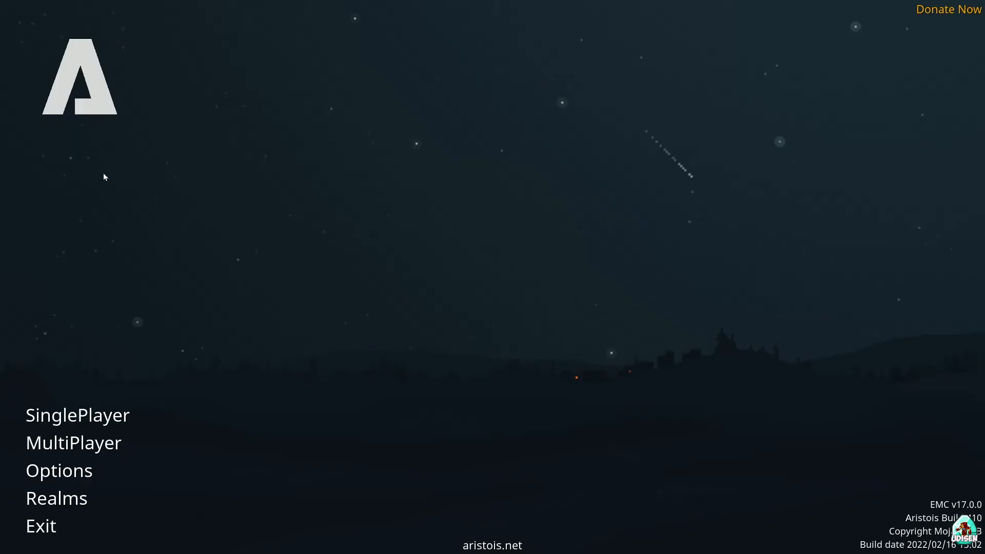
{"action": "mouse_move", "coordinate": [97, 385]}
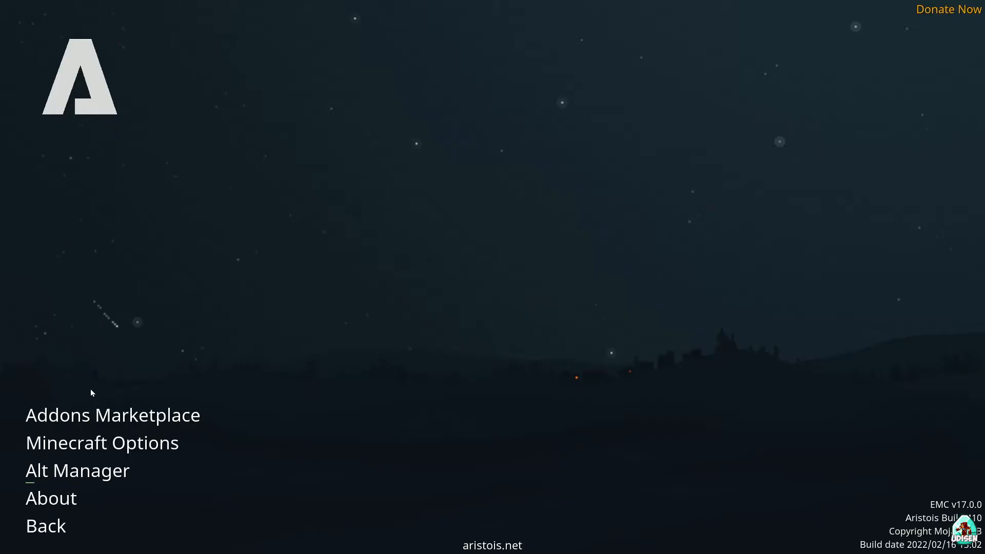
In Addons Marketplace, attempt to install Sodium (conflict refused) and uninstall OptiFine (fails), then leave
{"action": "left_click", "coordinate": [111, 416]}
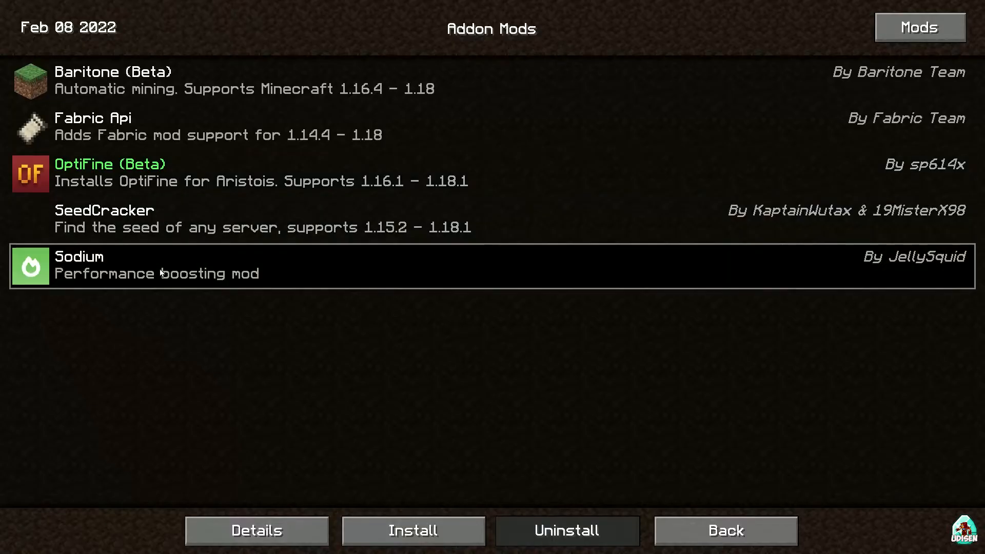
{"action": "left_click", "coordinate": [412, 530]}
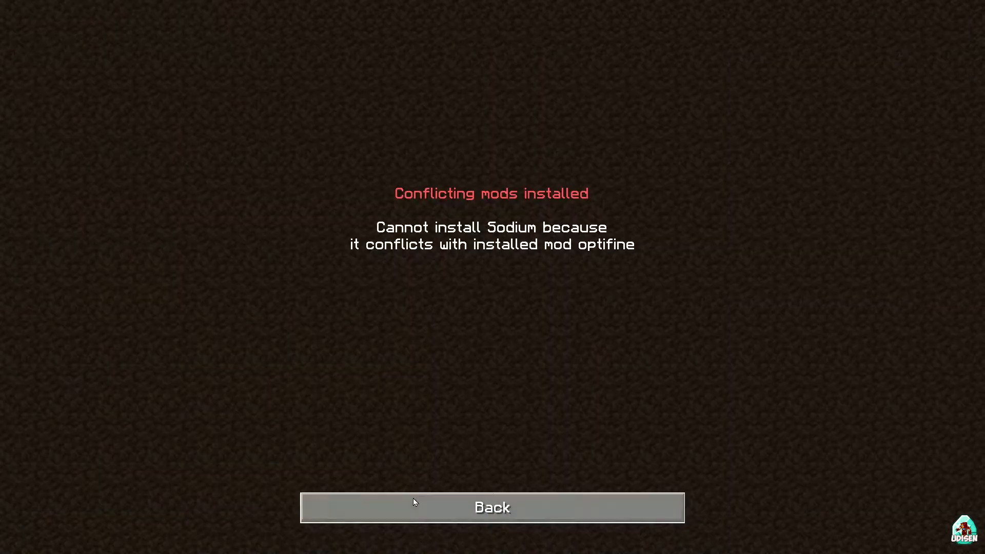
{"action": "left_click", "coordinate": [491, 506]}
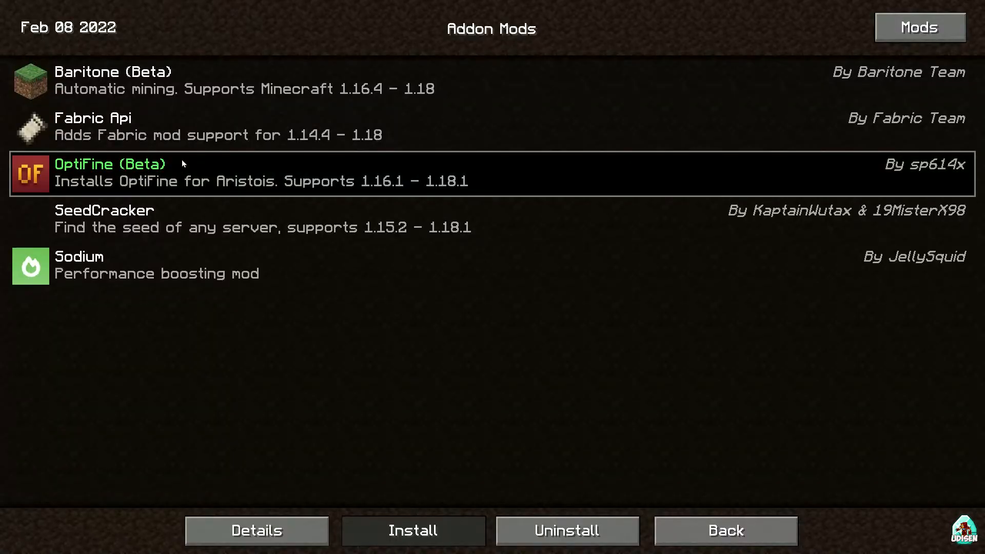
{"action": "left_click", "coordinate": [566, 530]}
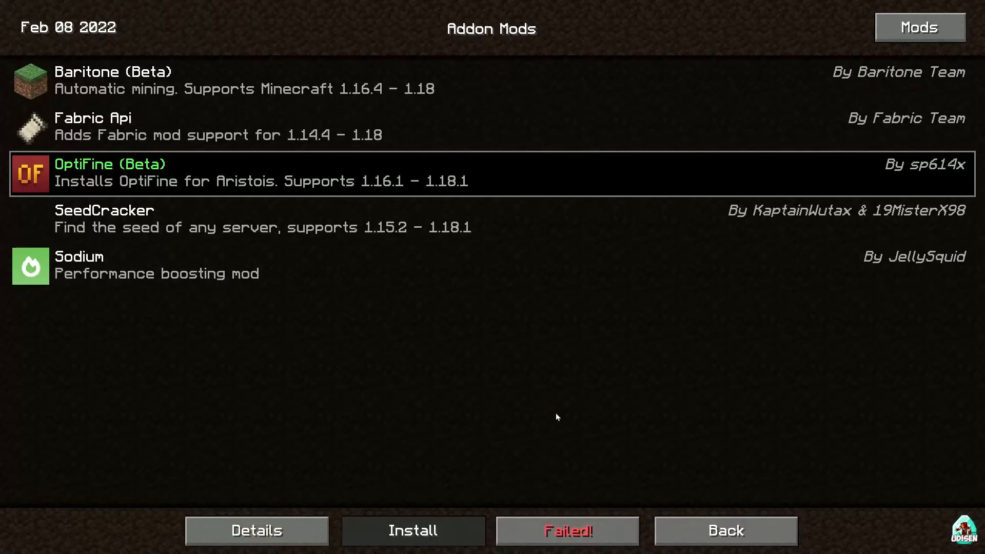
{"action": "mouse_move", "coordinate": [745, 520]}
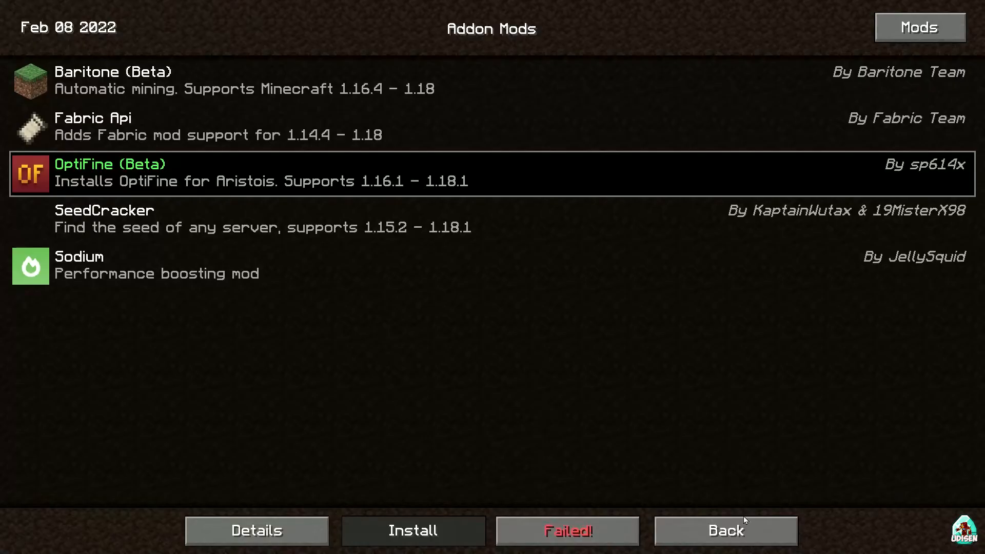
{"action": "left_click", "coordinate": [726, 530]}
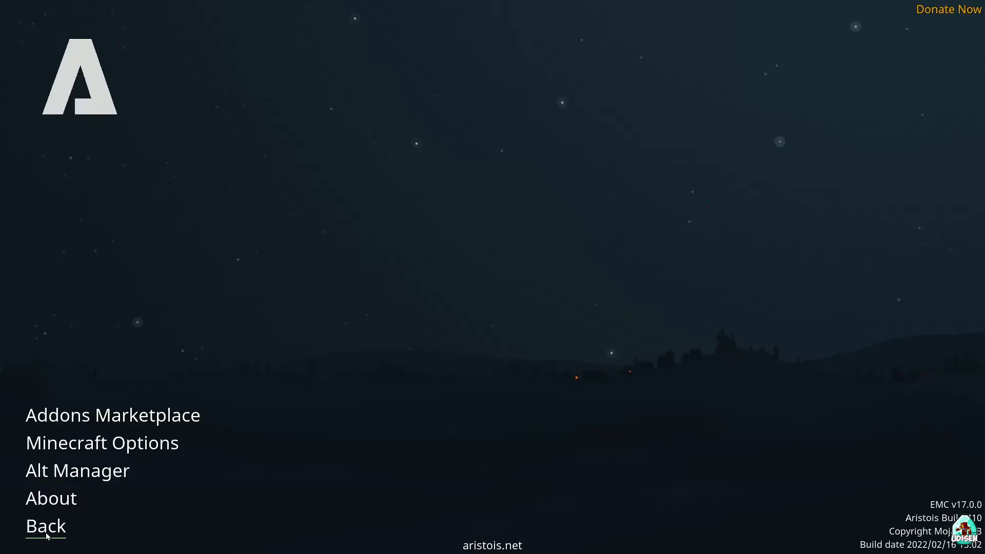
{"action": "mouse_move", "coordinate": [77, 470]}
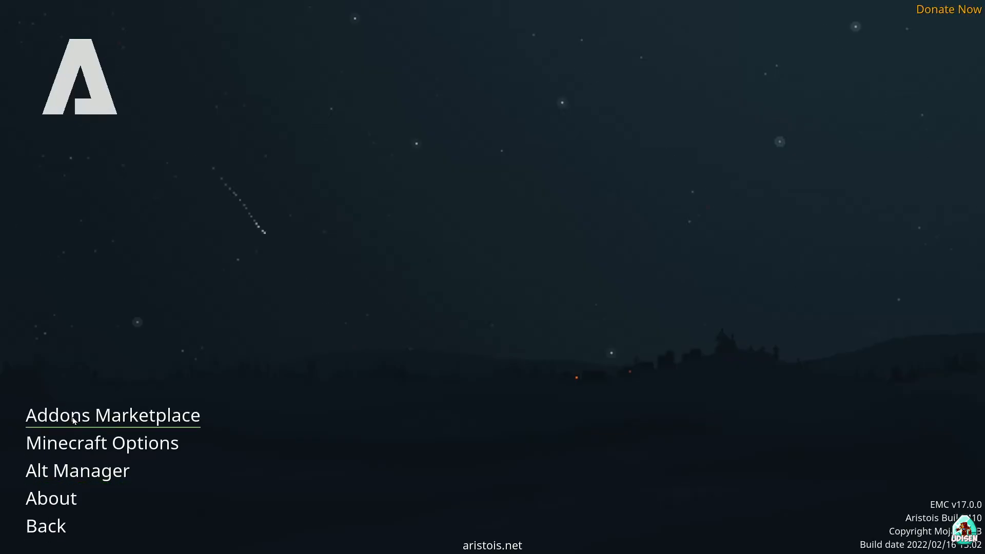
Install Sodium from the Addons Marketplace, verify it shows as installed, and return to the title screen
{"action": "left_click", "coordinate": [113, 415]}
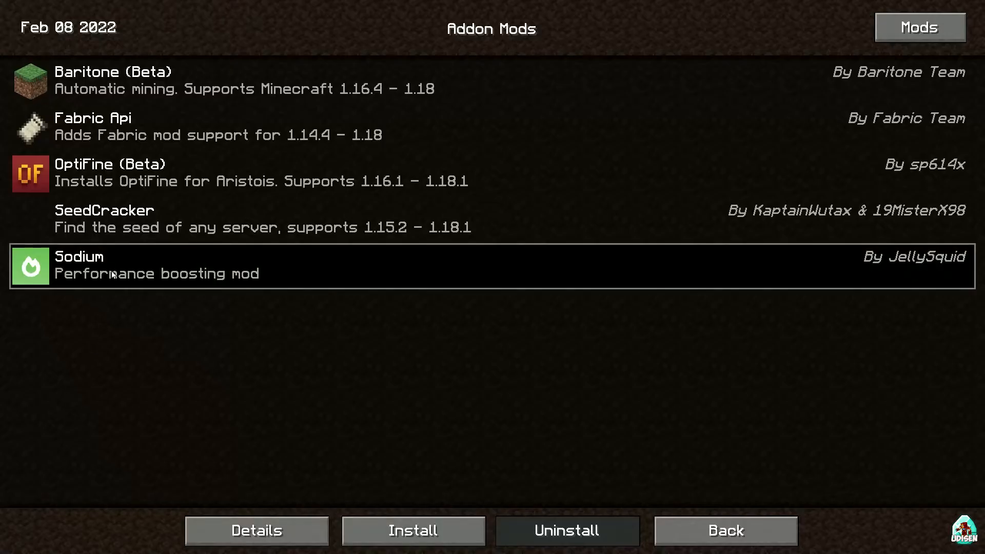
{"action": "left_click", "coordinate": [413, 530]}
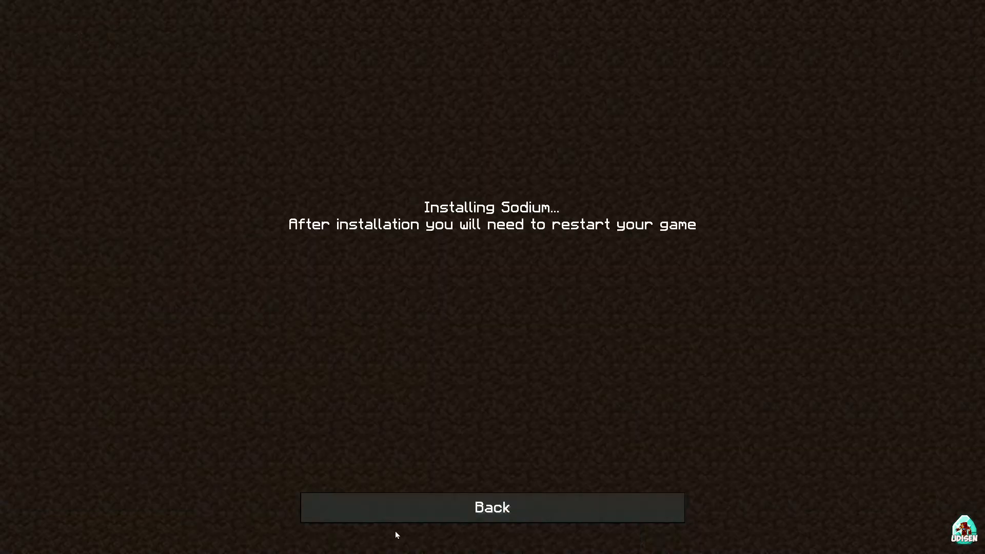
{"action": "left_click", "coordinate": [491, 506]}
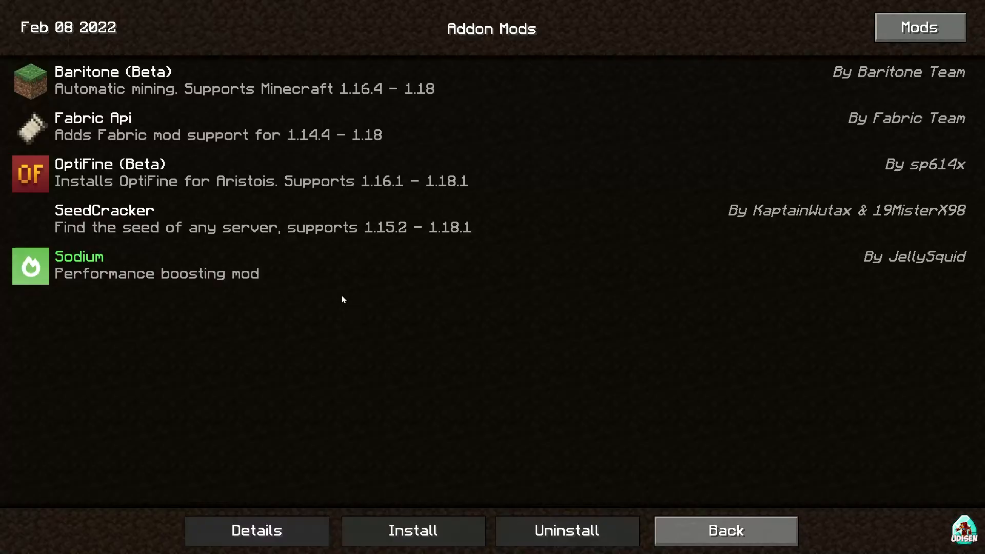
{"action": "left_click", "coordinate": [725, 530]}
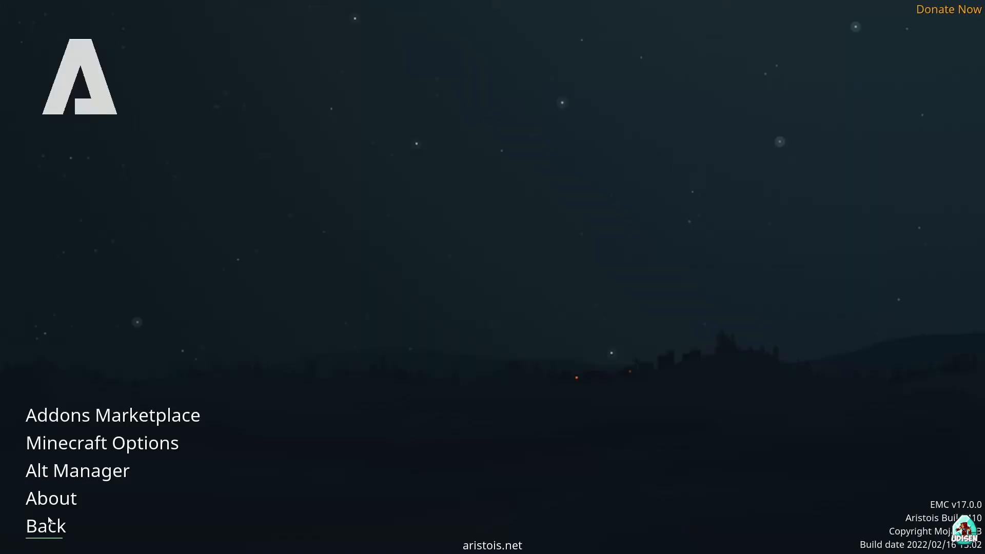
{"action": "mouse_move", "coordinate": [491, 514]}
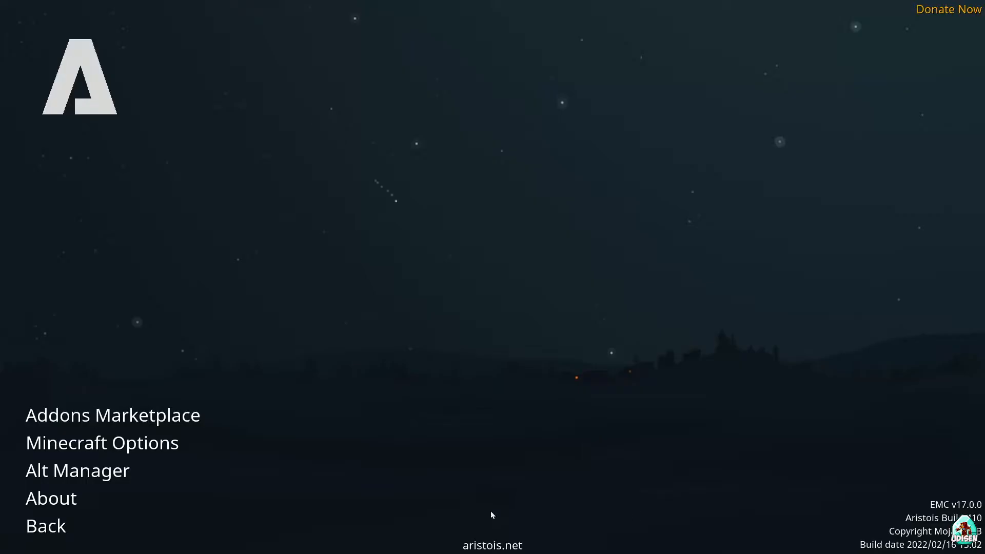
{"action": "left_click", "coordinate": [112, 415]}
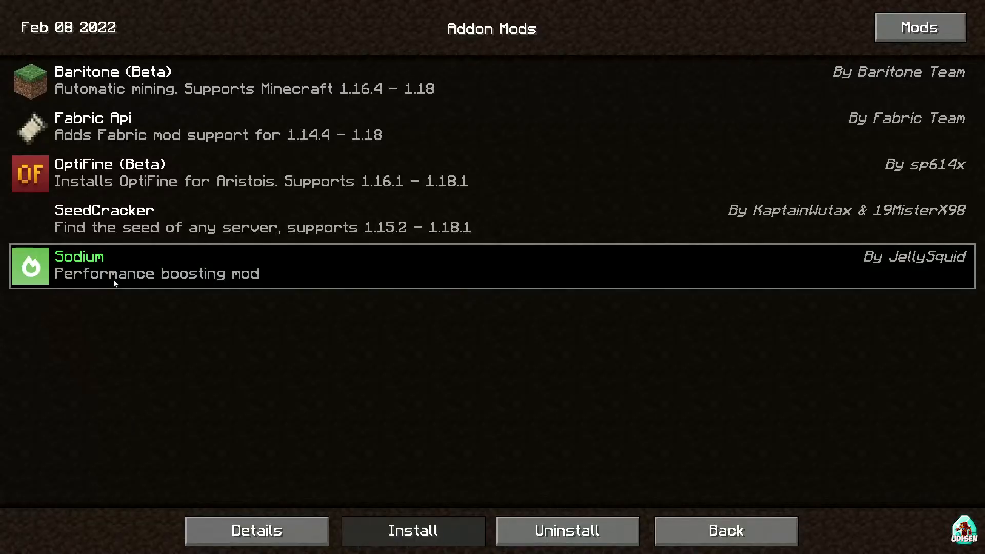
{"action": "mouse_move", "coordinate": [133, 172]}
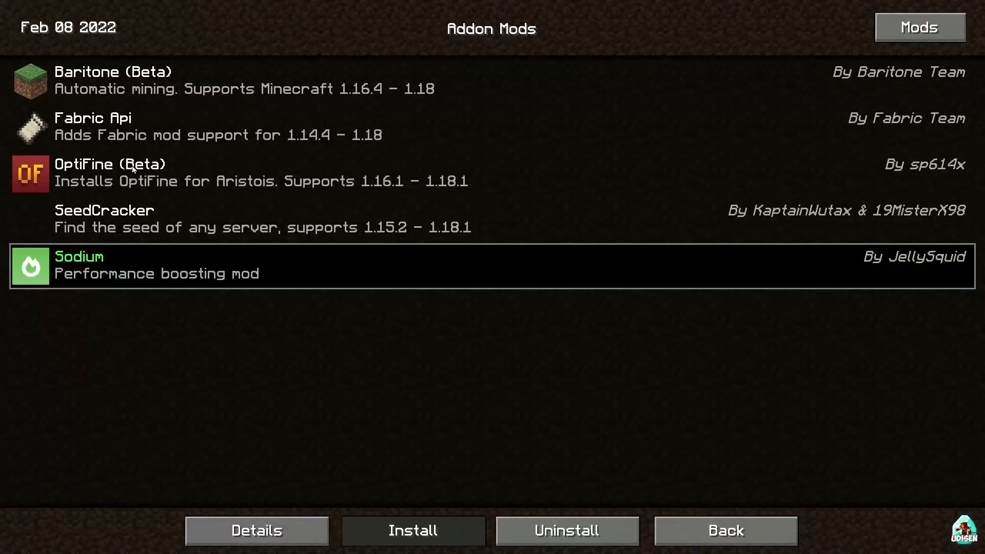
{"action": "left_click", "coordinate": [724, 530]}
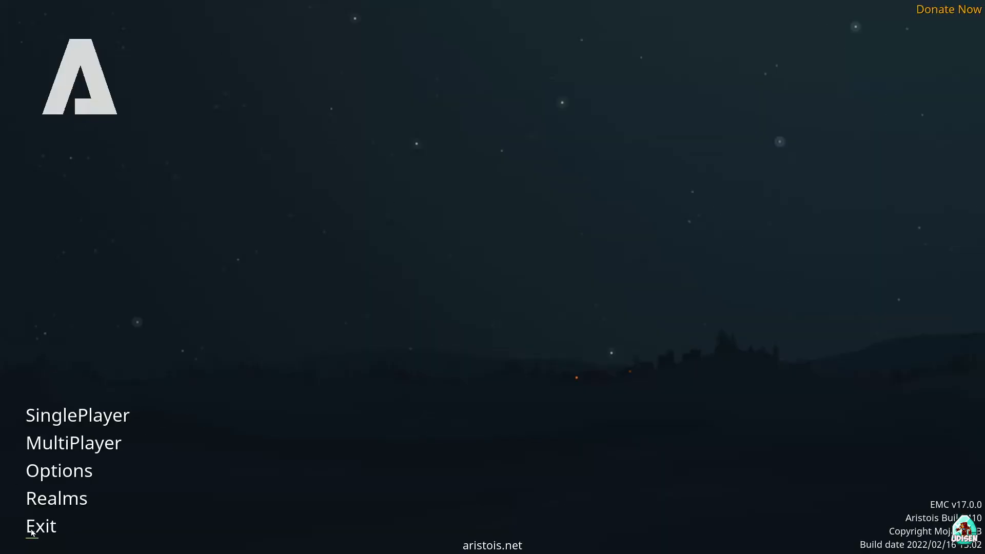
{"action": "mouse_move", "coordinate": [15, 394]}
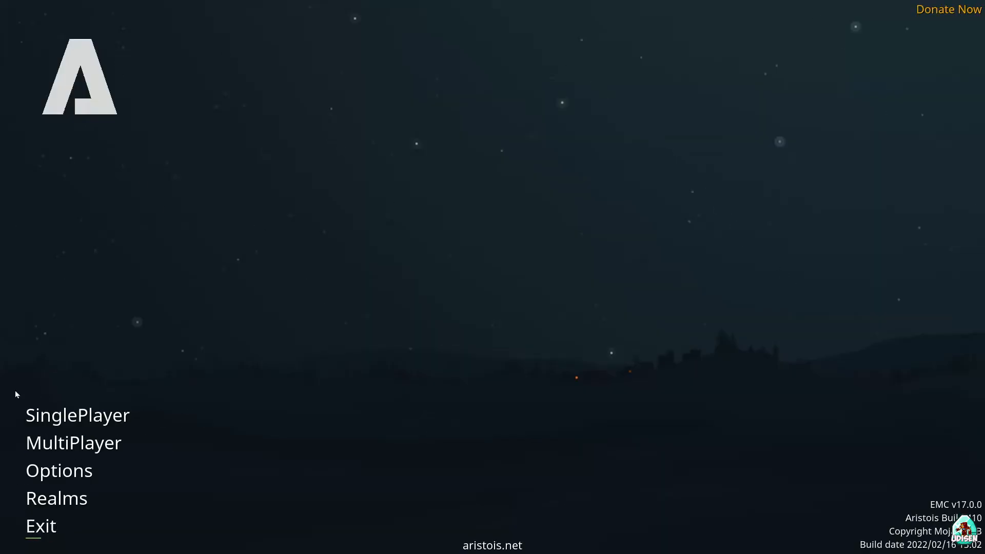
Start a singleplayer world with the Aristois module overlay showing
{"action": "left_click", "coordinate": [77, 415]}
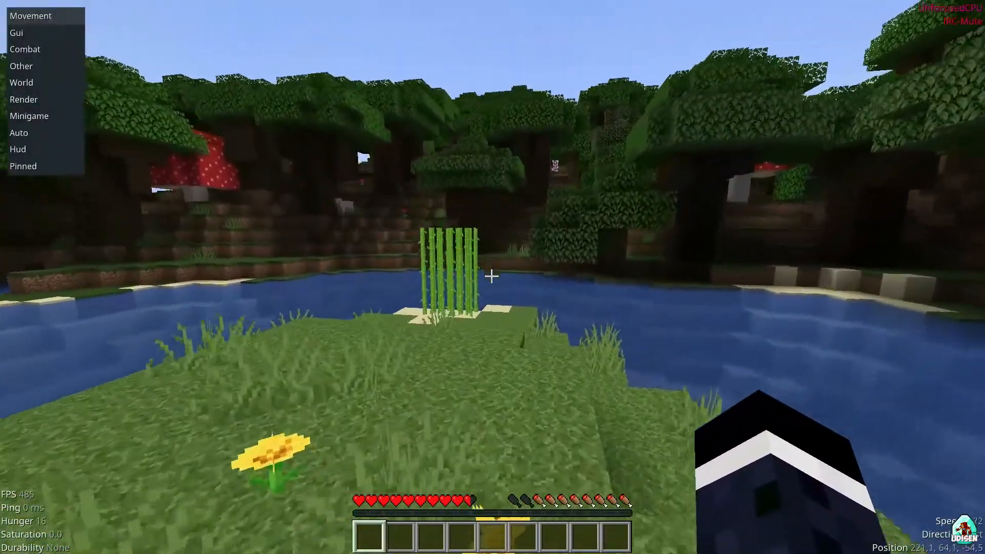
{"action": "mouse_move", "coordinate": [493, 276]}
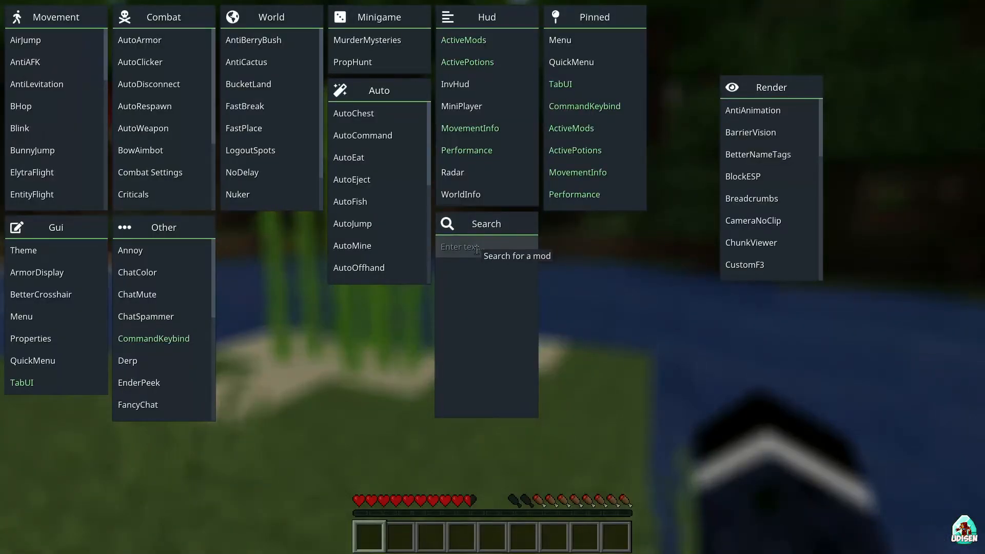
Search 'xray' in the Aristois ClickGUI to confirm the mod menu works in-game
{"action": "type", "text": "xray"}
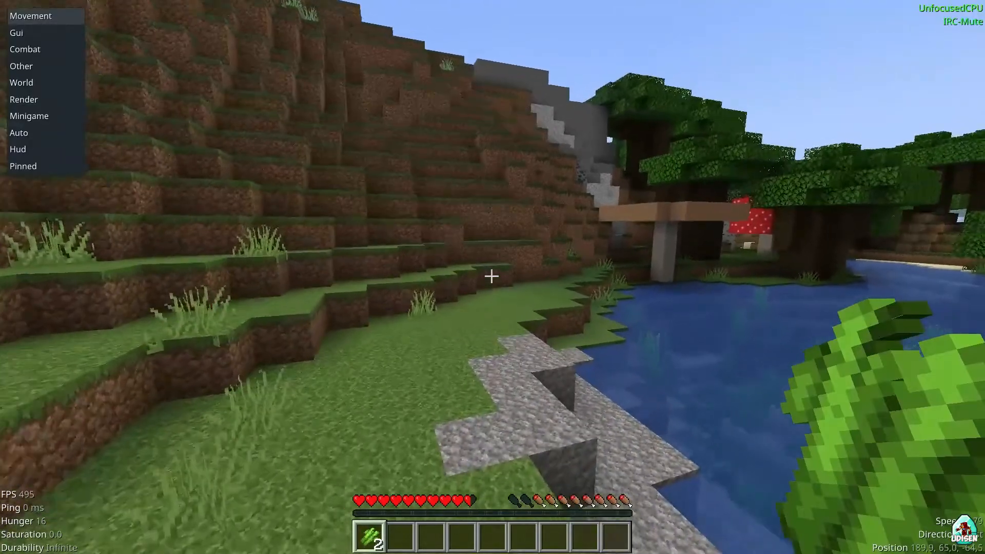
{"action": "mouse_move", "coordinate": [490, 276]}
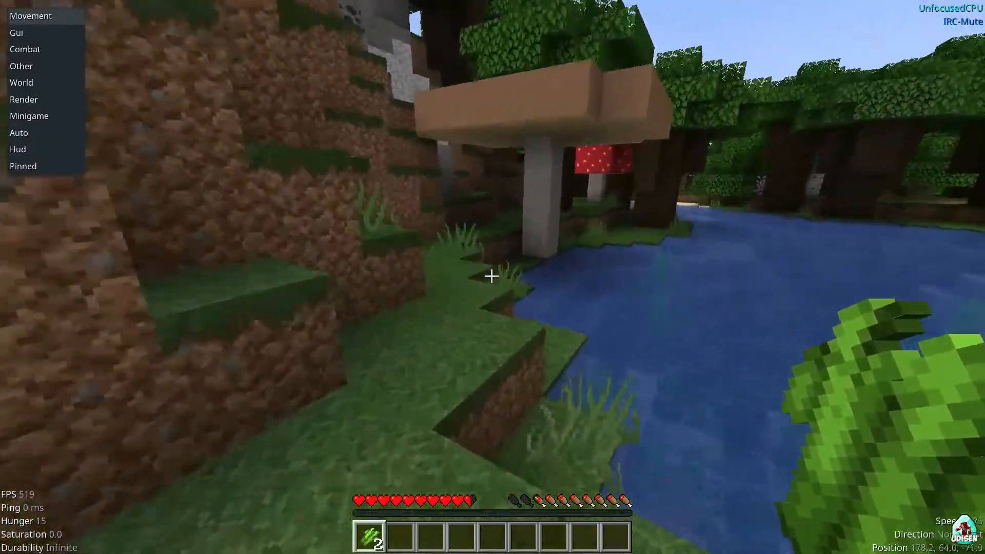